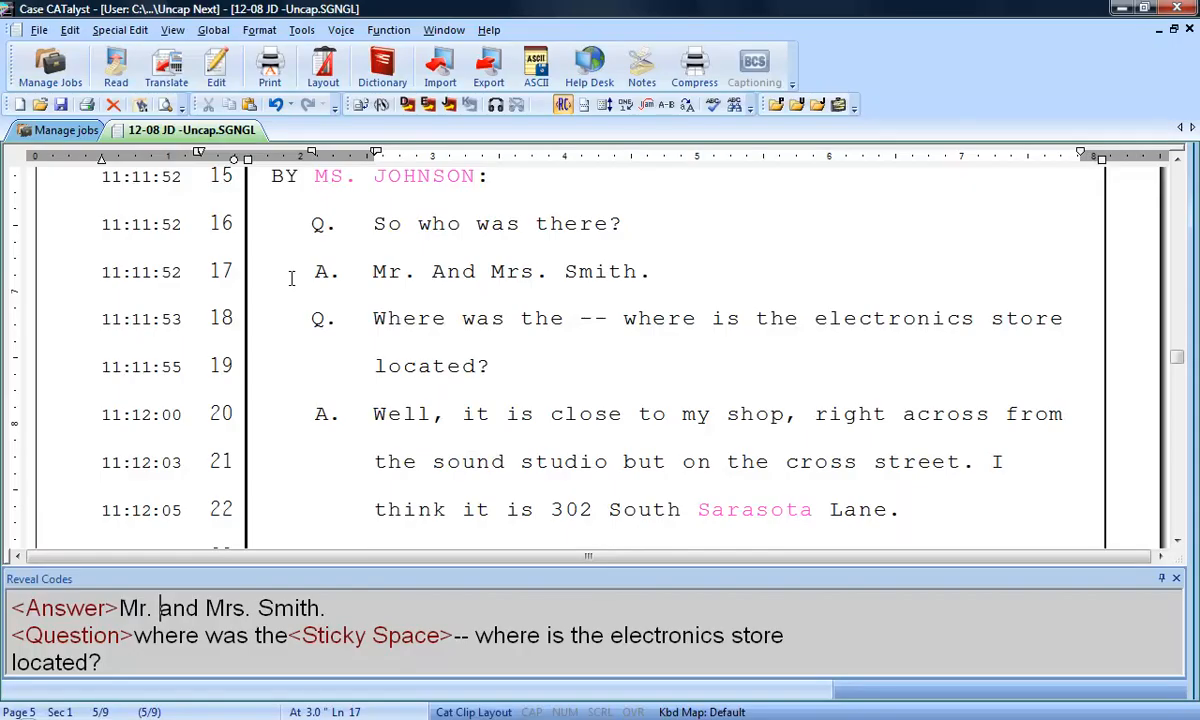
Step: Look up the dictionary entry for the steno behind 'And' on line 17
double_click(451, 271)
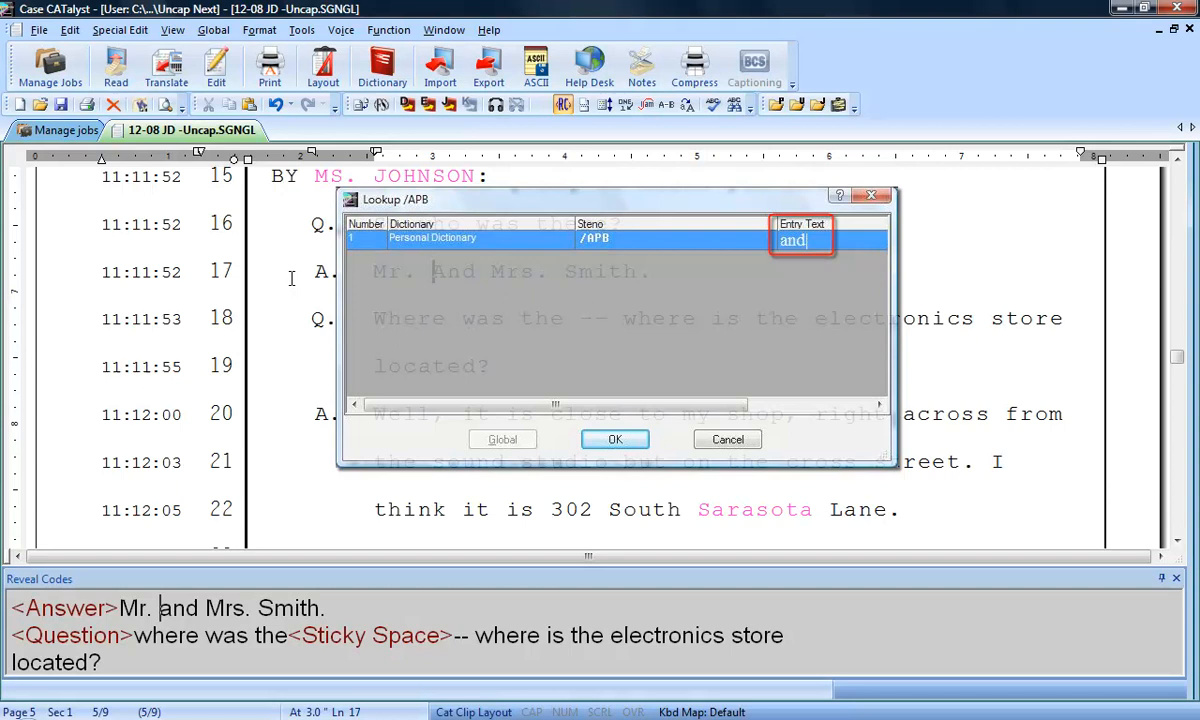
Step: Cancel the lookup and reselect the capitalized 'And' on line 17
click(614, 439)
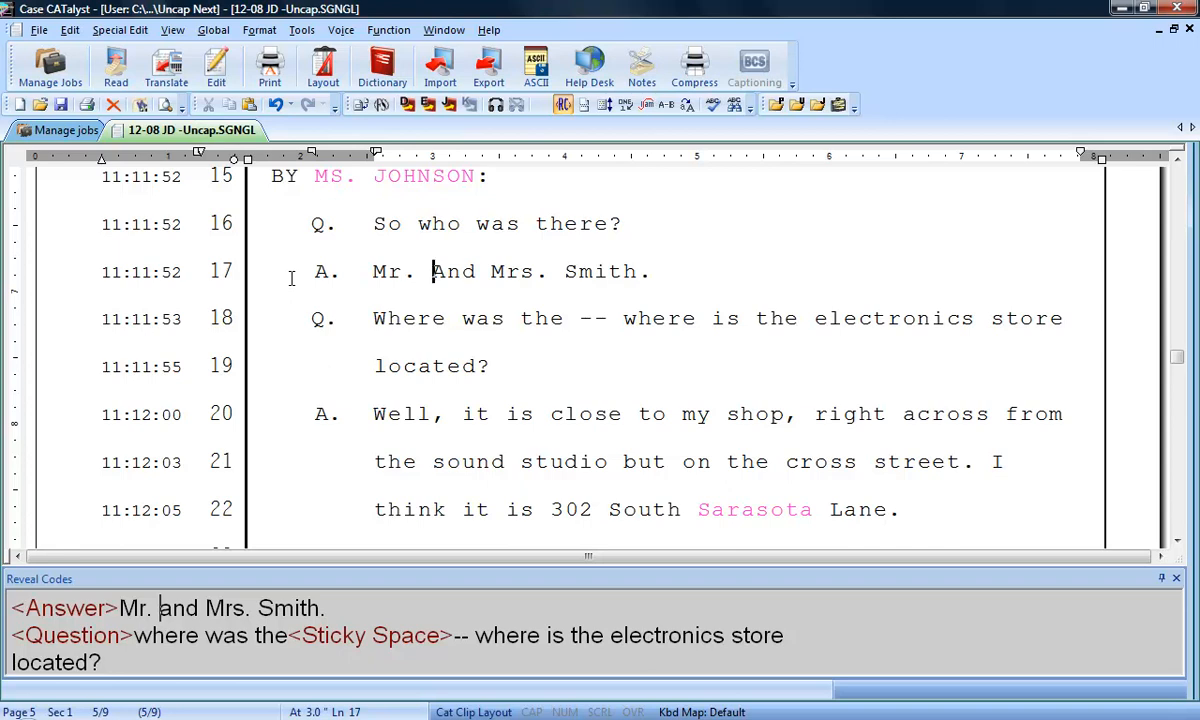
double_click(453, 271)
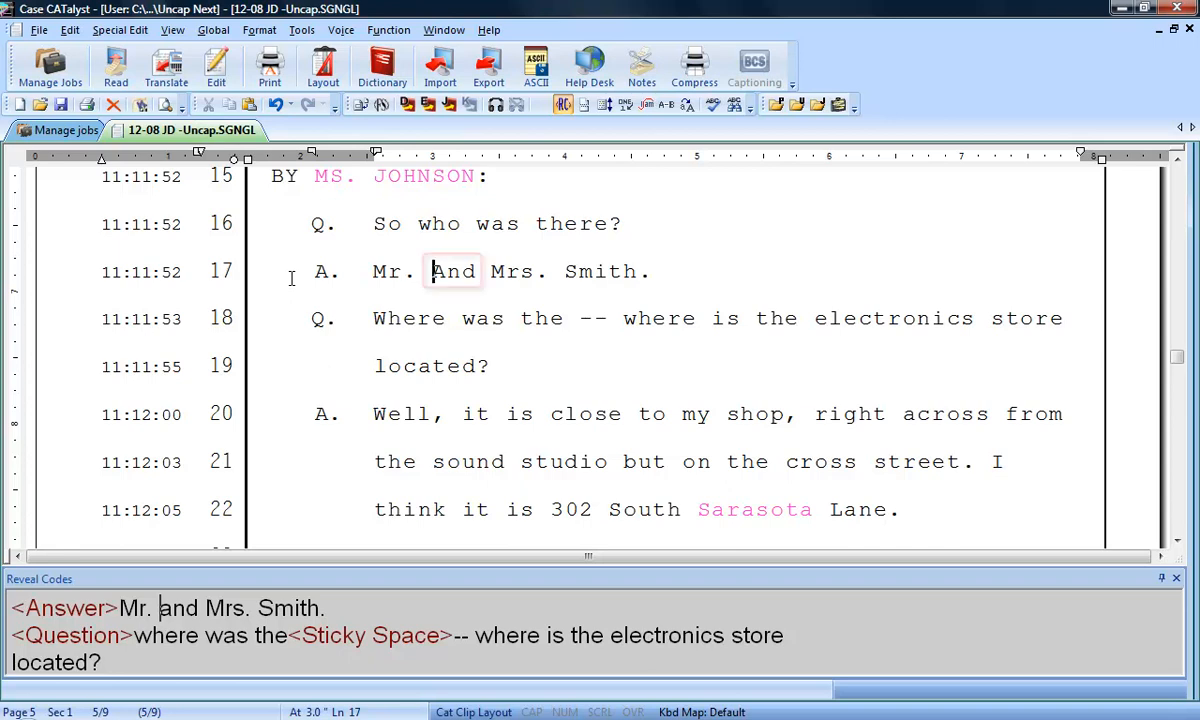
double_click(453, 271)
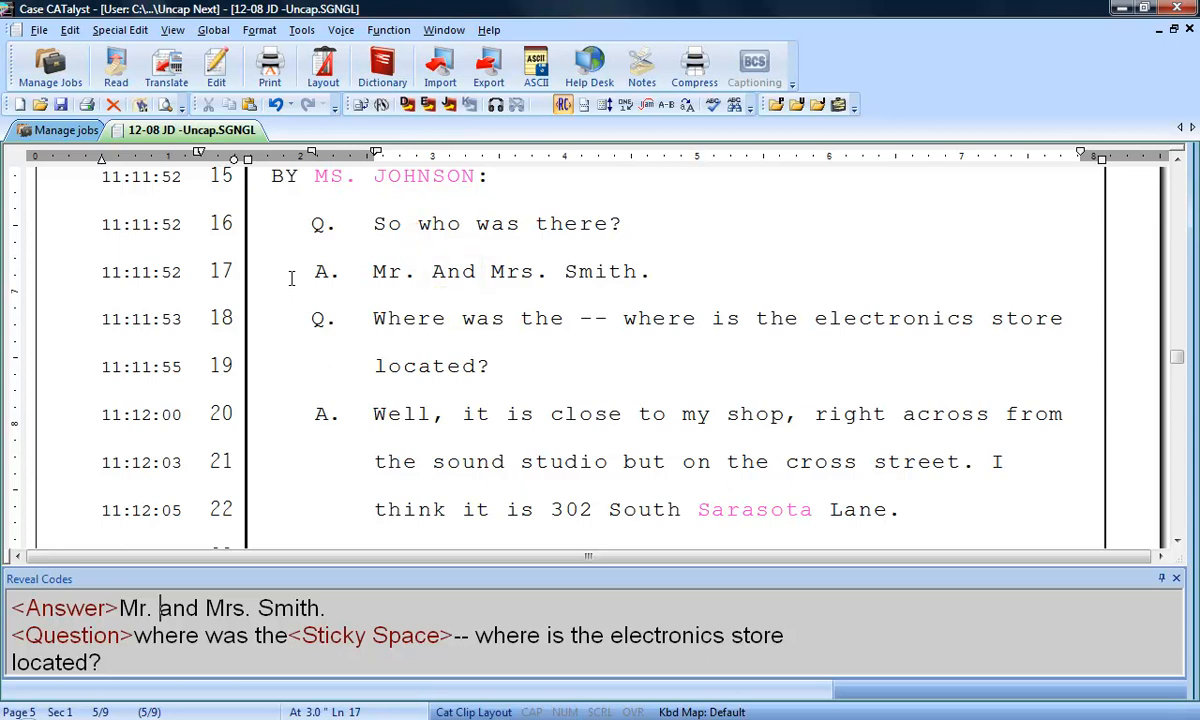
Step: Insert an Uncap Next code before 'And' so line 17 reads 'Mr. and Mrs. Smith.'
click(432, 271)
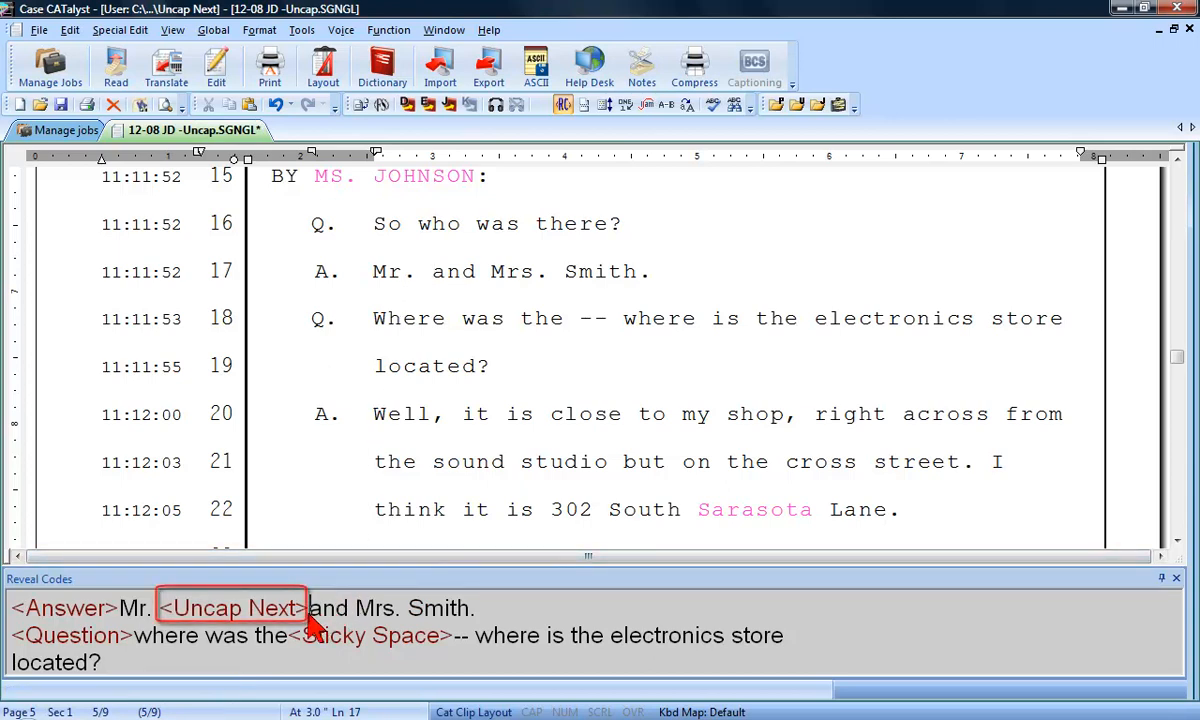
double_click(453, 271)
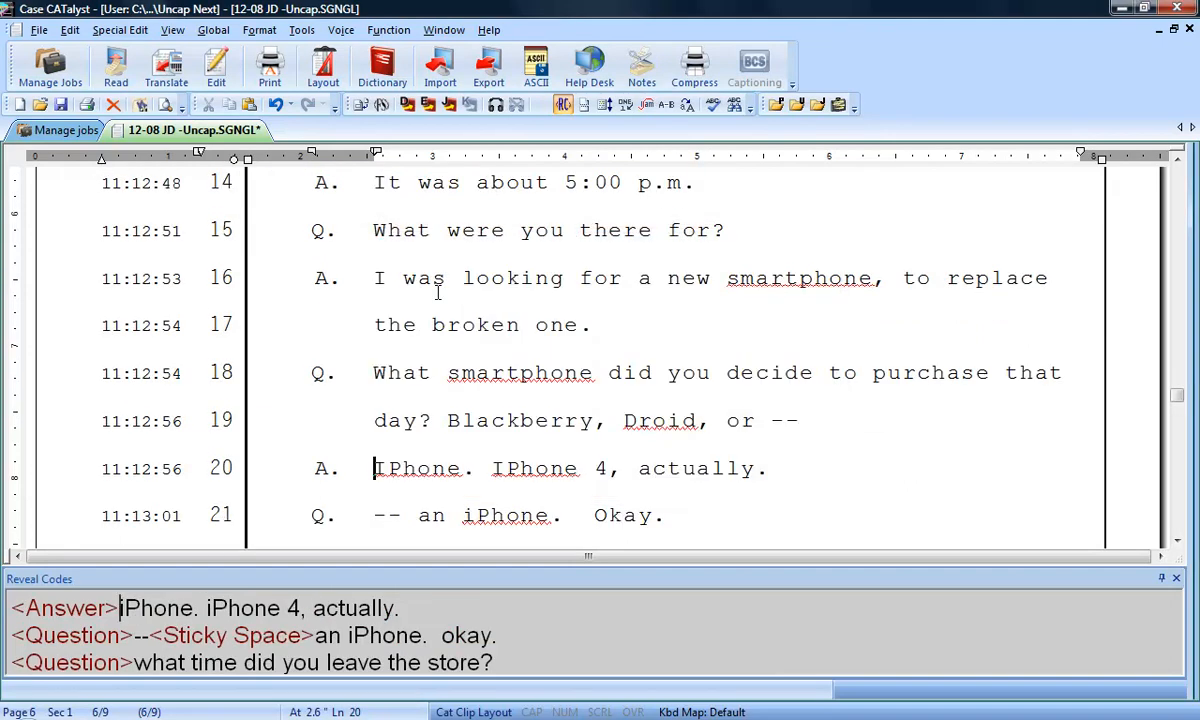
Step: Select the capitalized 'IPhone' on line 20 to start a global define
double_click(418, 468)
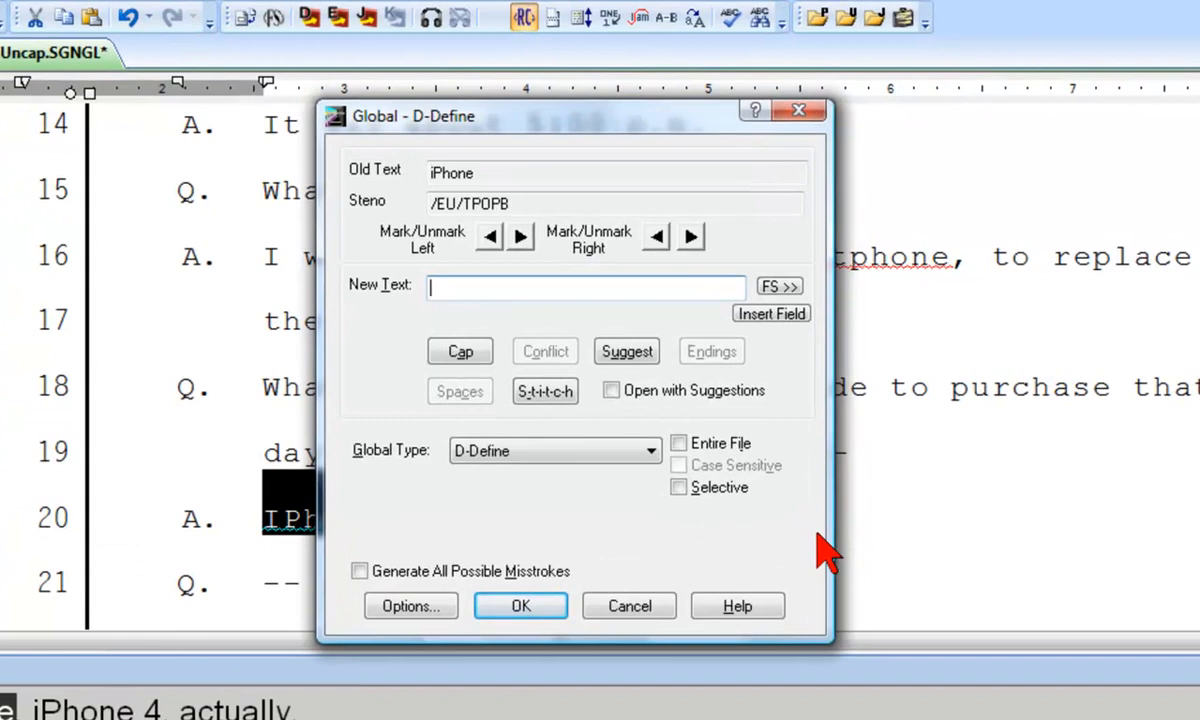
Step: Define the new text as '<Uncap Next>iPhone' and ignore the spell-check warning
text(<Uncap Next>)
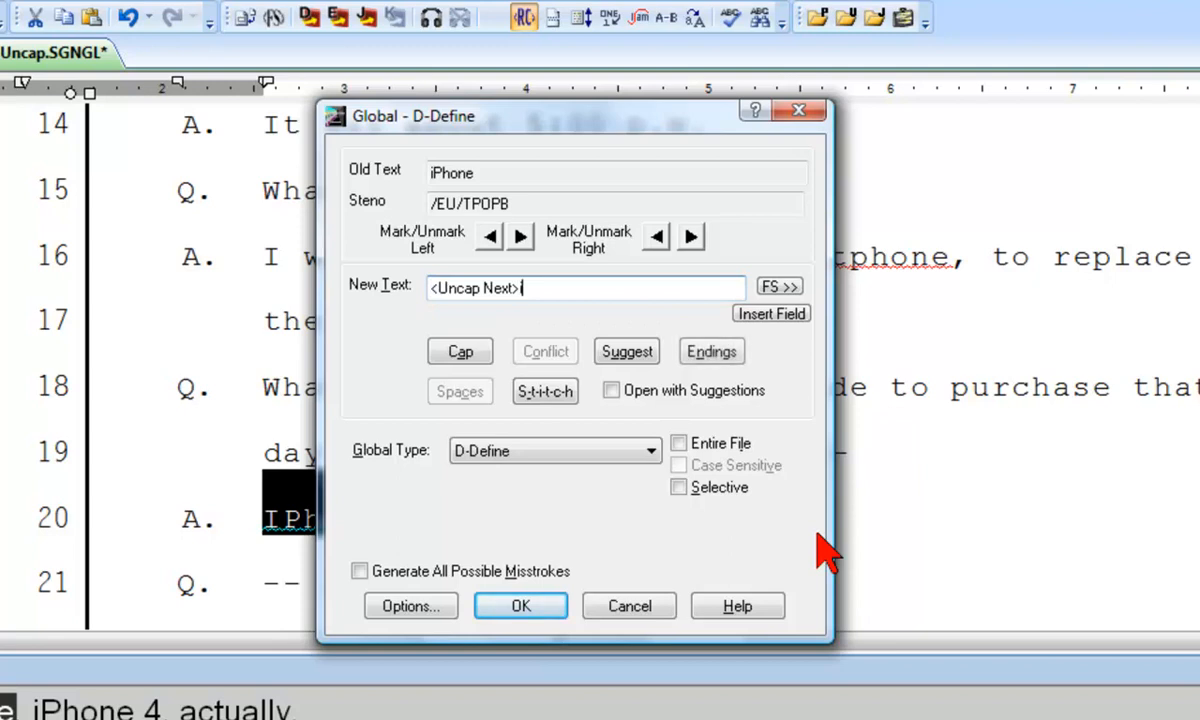
text(iPhone)
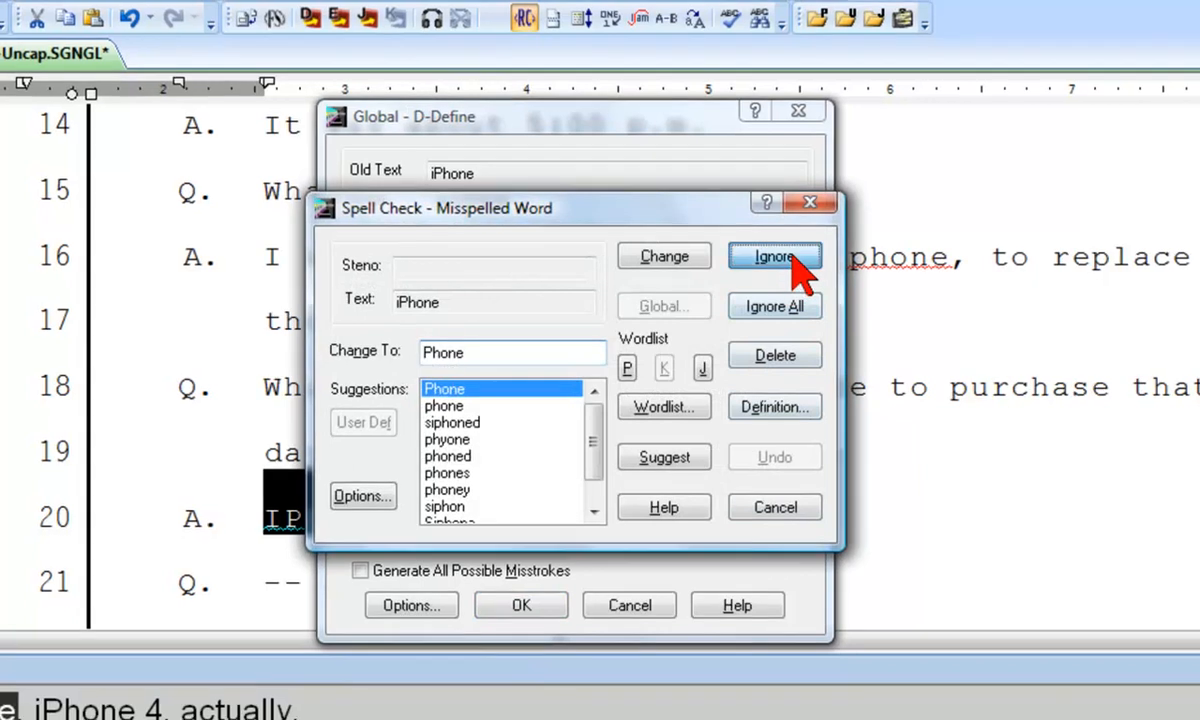
click(774, 257)
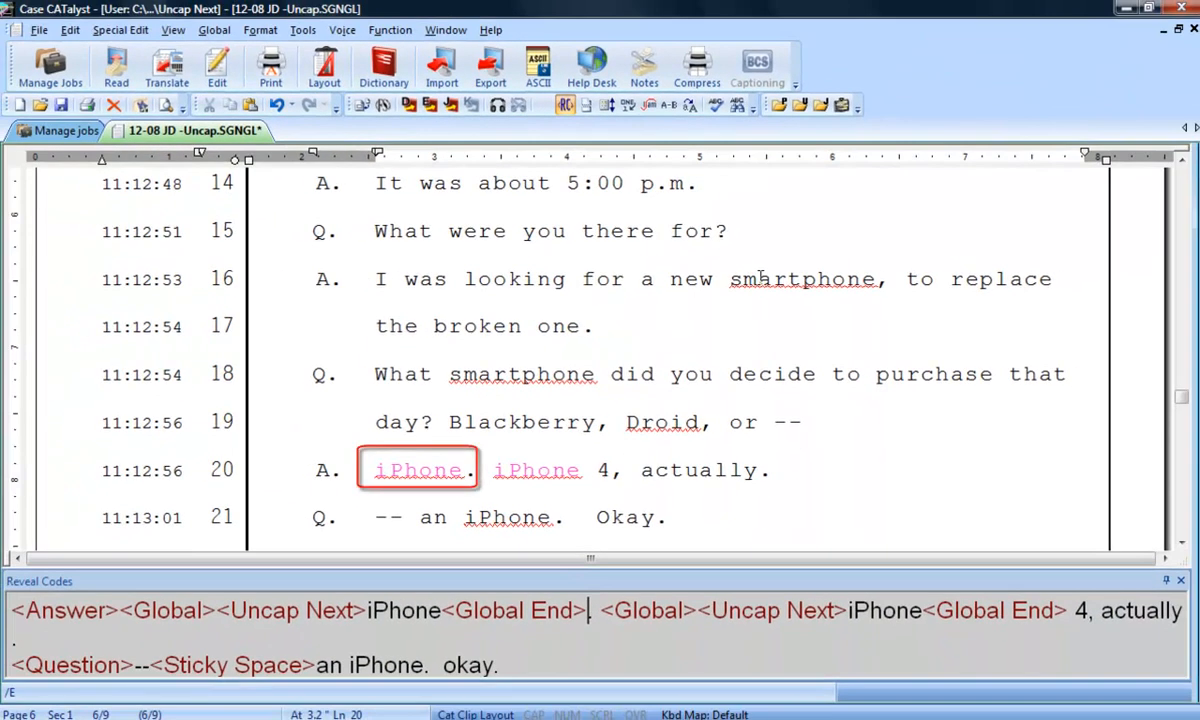